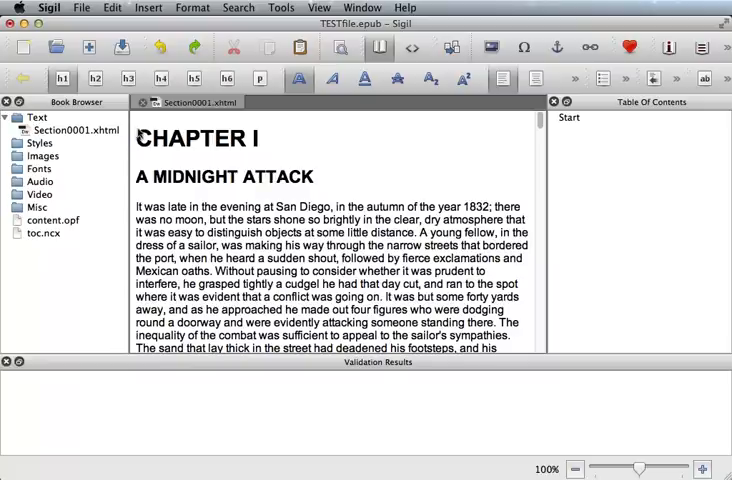
Place the cursor just before the CHAPTER I heading for a split marker.
click(148, 8)
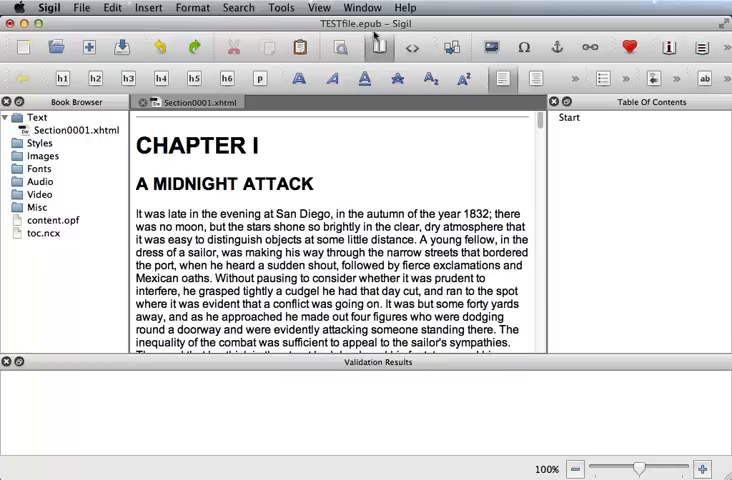
click(411, 47)
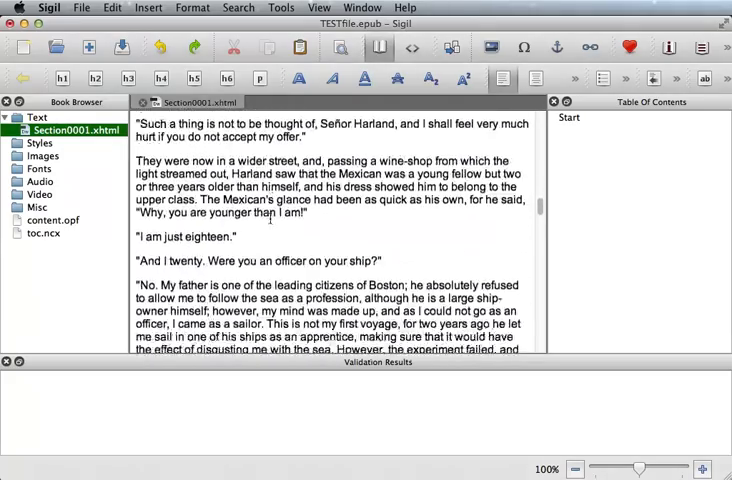
Scroll down to the end of Chapter I and the CHAPTER II heading.
scroll(down, 3)
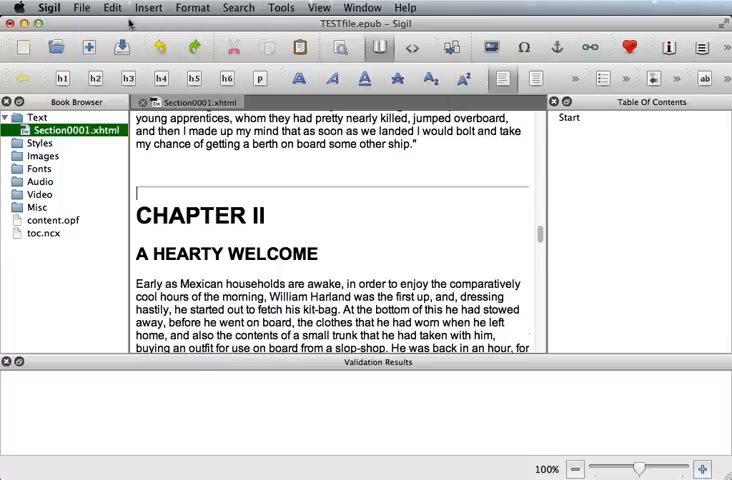
Run Edit > Split At Markers to divide the book into three sections.
click(112, 7)
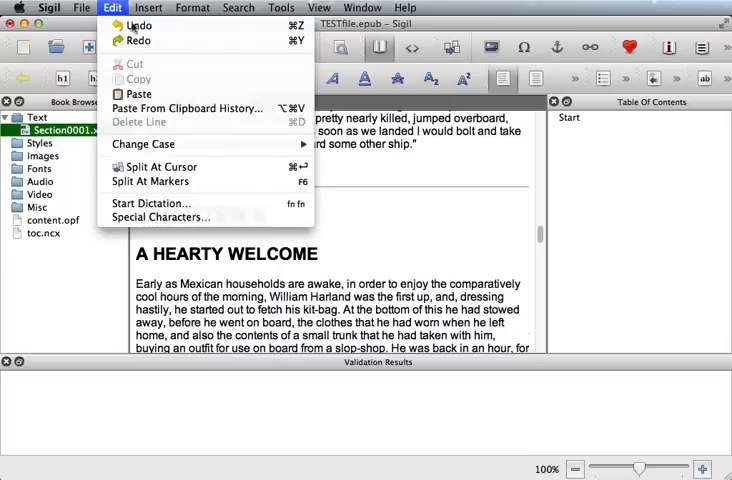
click(160, 166)
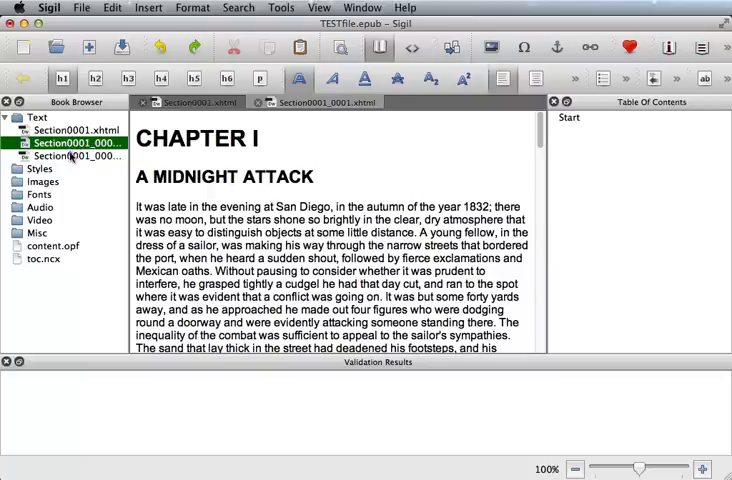
Open Section0001_0002.xhtml, the third section beginning with Chapter II, 'A Hearty Welcome'.
click(75, 156)
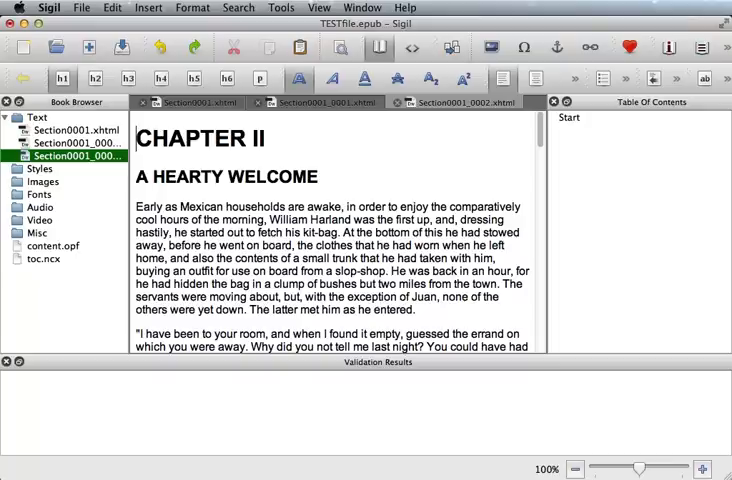